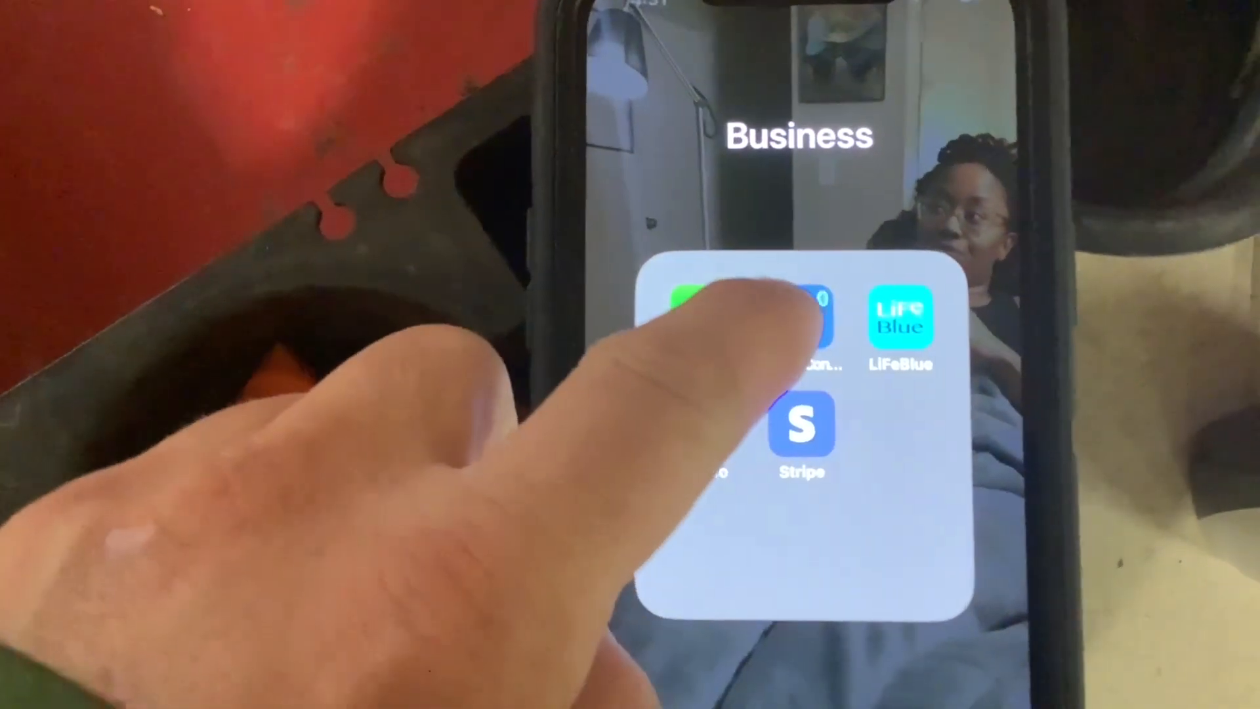
Step: Launch VictronConnect from the Business folder to reach the local device list
{"action": "left_click", "coordinate": [804, 314]}
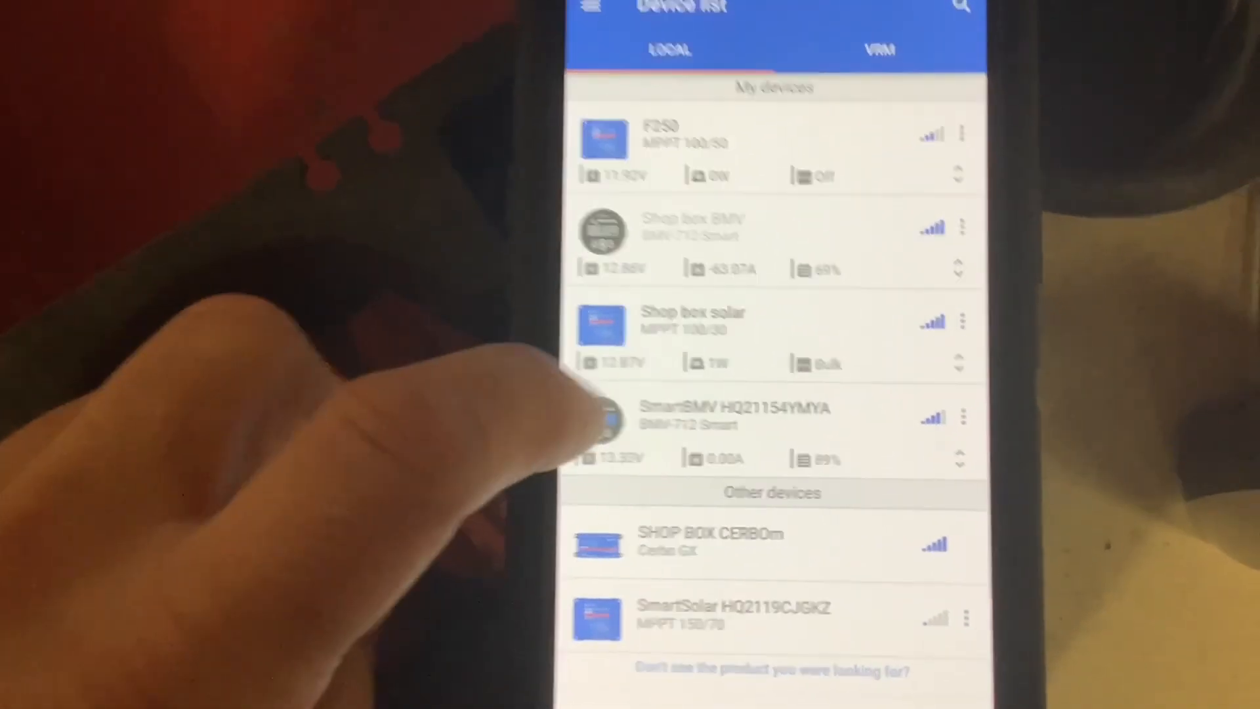
Step: Scroll the device list to the SmartBMV HQ21154YMYA entry and connect to it
{"action": "scroll", "scroll_direction": "down", "scroll_amount": 3}
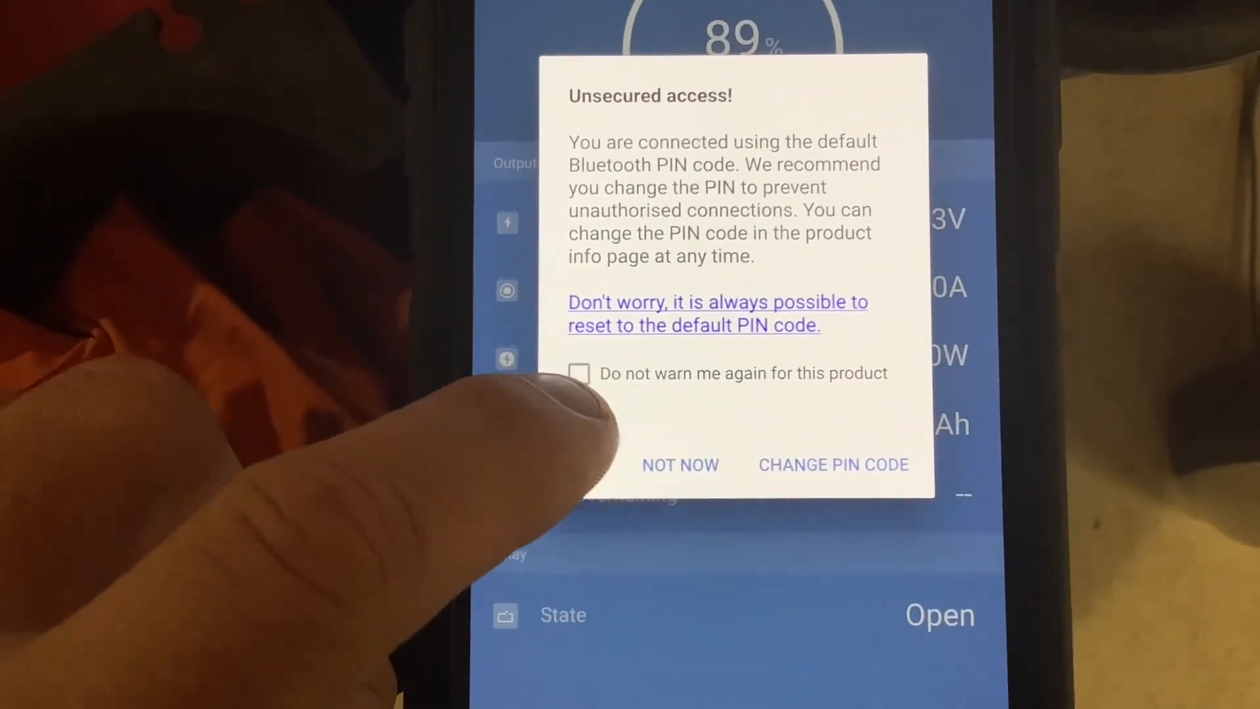
Step: Dismiss the default-PIN warning with NOT NOW, revealing 89% charge at 13.33V, 0.00A
{"action": "left_click", "coordinate": [680, 464]}
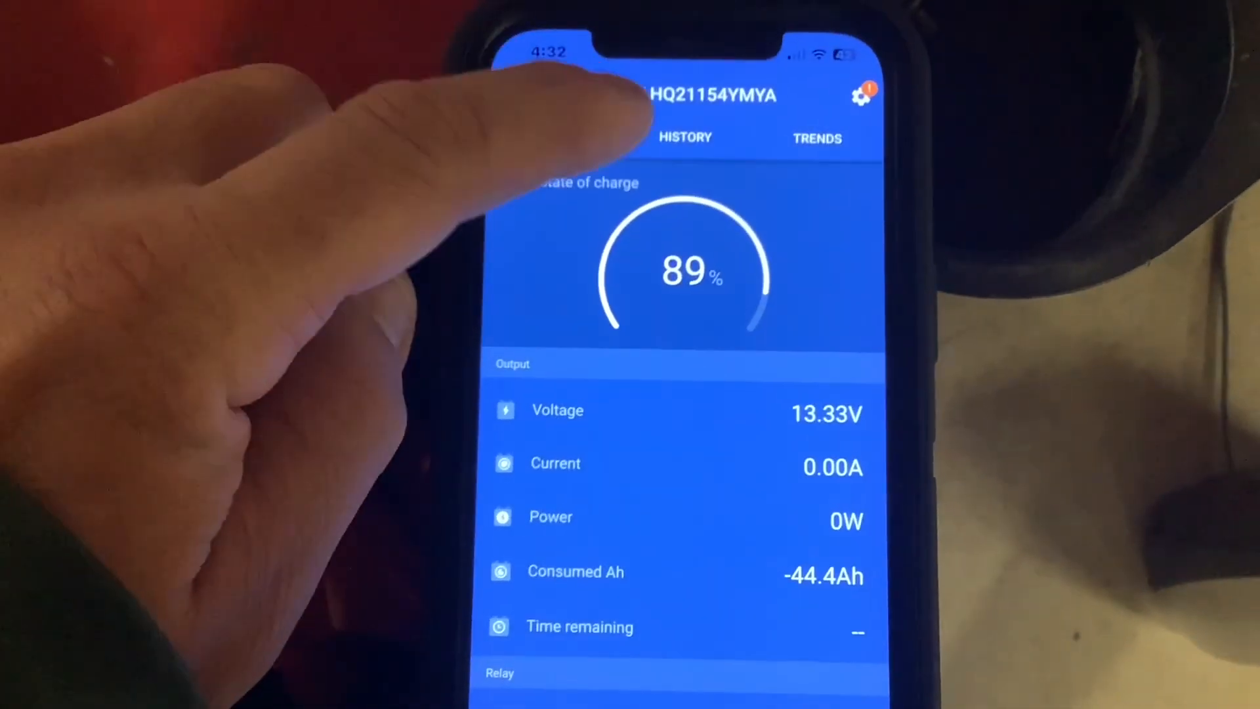
Step: Review the SmartBMV's History figures, scrolling through to the settings with Product info available
{"action": "left_click", "coordinate": [685, 137]}
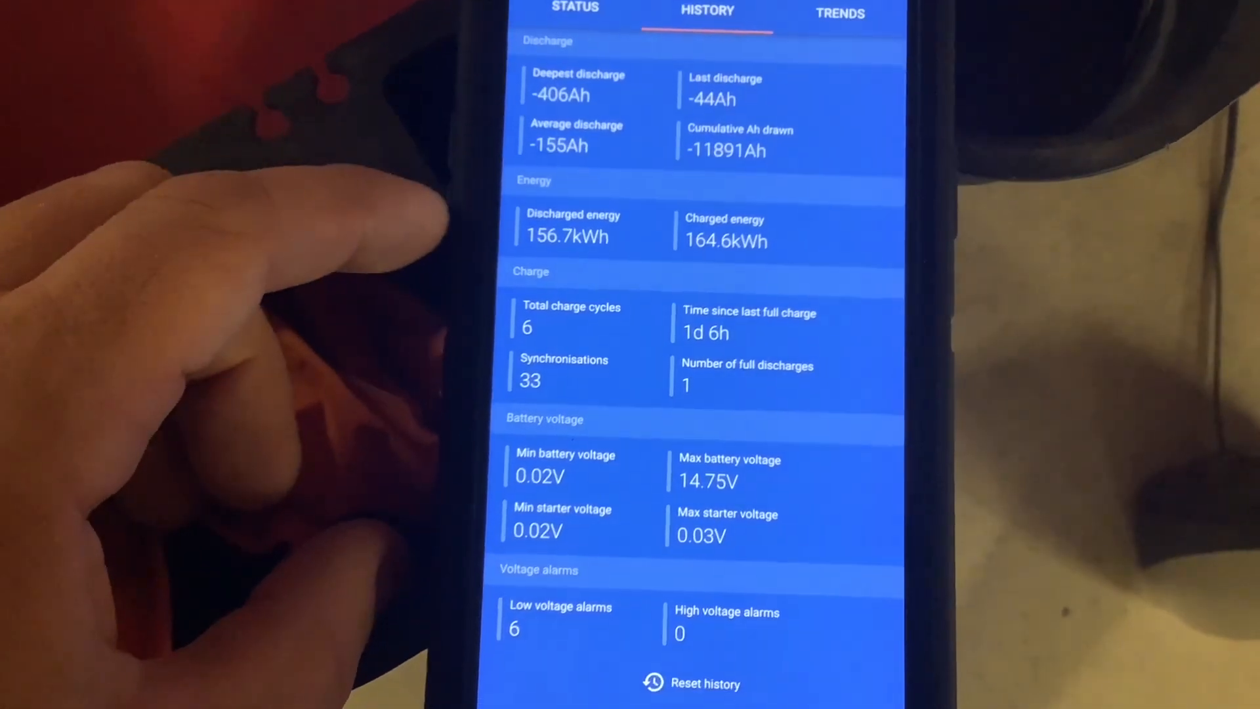
{"action": "scroll", "scroll_direction": "down", "scroll_amount": 3}
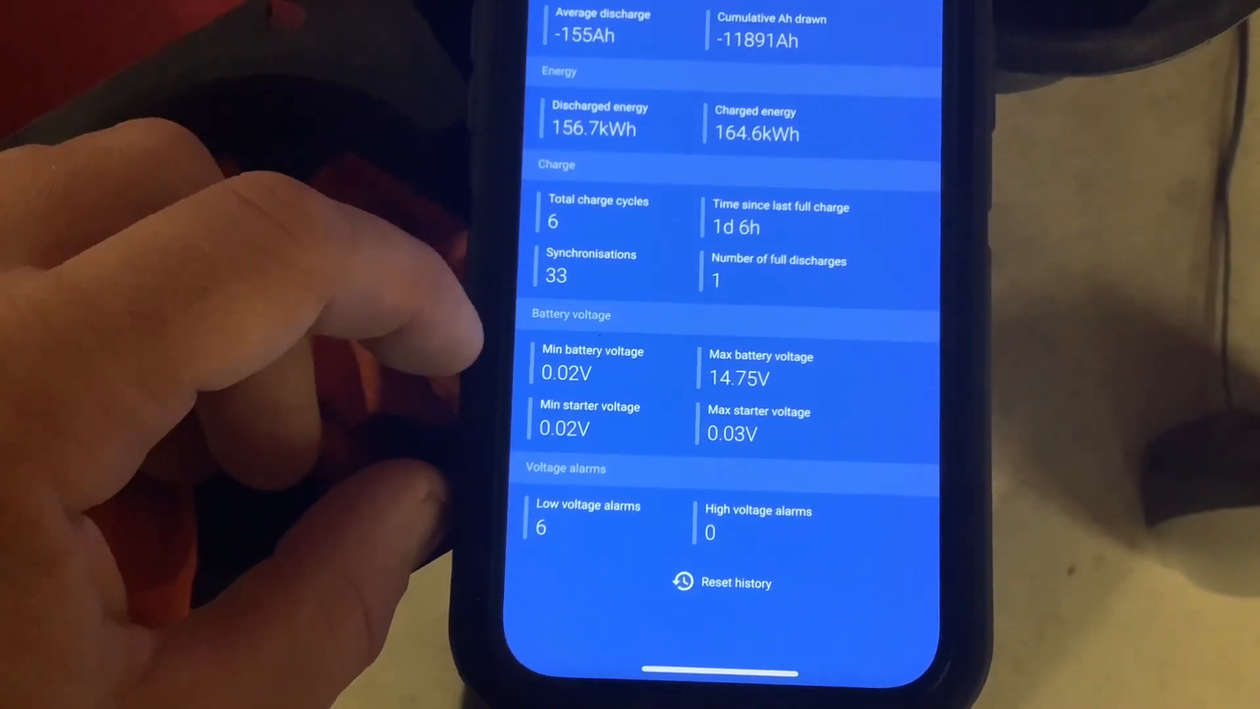
{"action": "scroll", "scroll_direction": "down", "scroll_amount": 3}
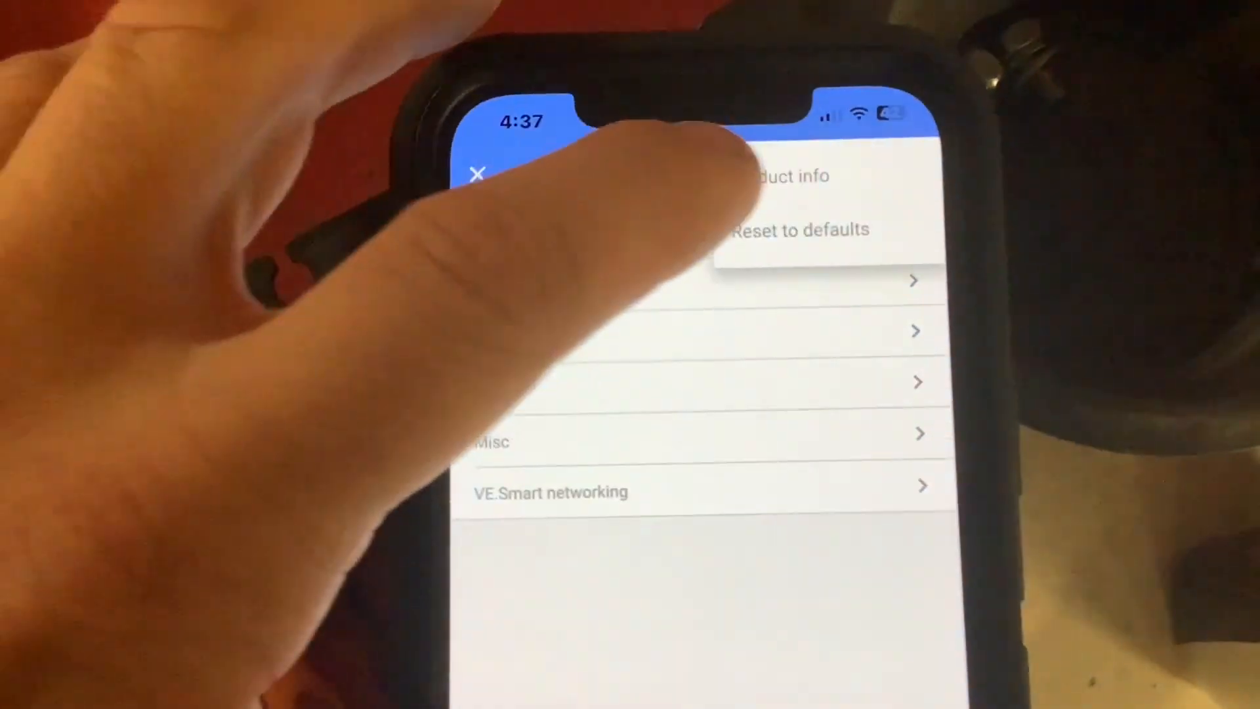
Step: Change the custom name to 'SmartBMV HQ21154YMY' on the Product info page and confirm it
{"action": "left_click", "coordinate": [787, 174]}
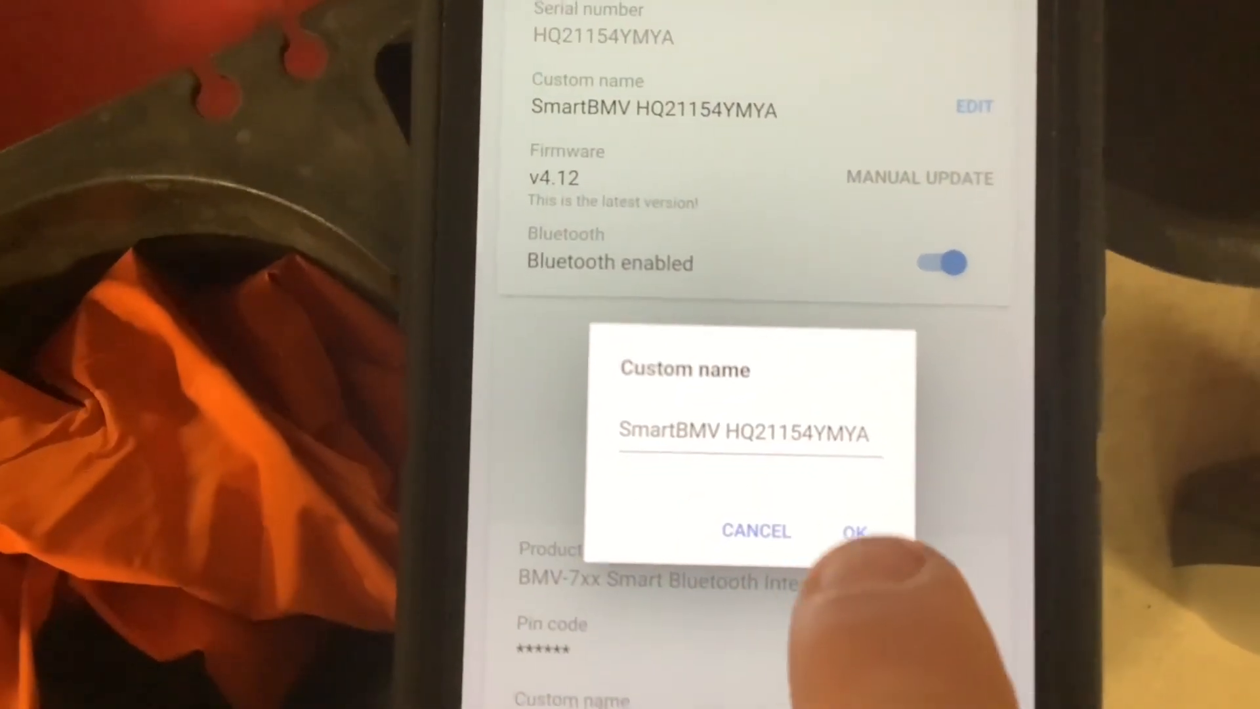
{"action": "left_click", "coordinate": [855, 532]}
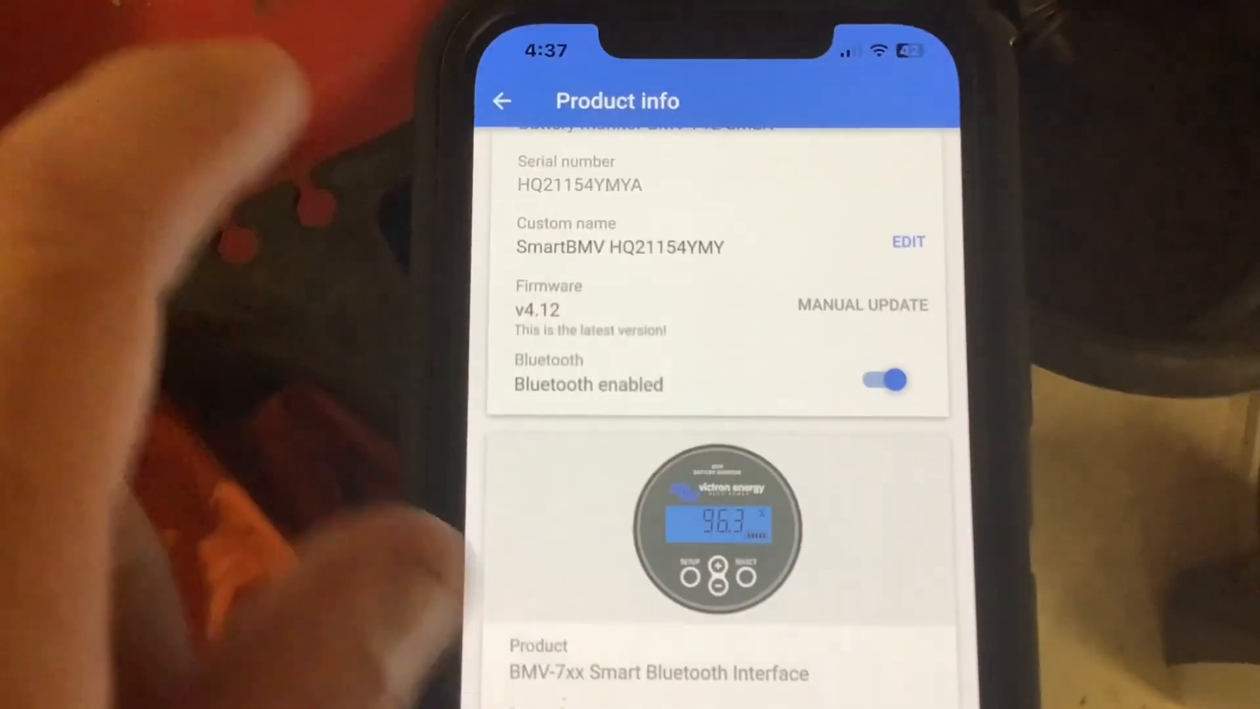